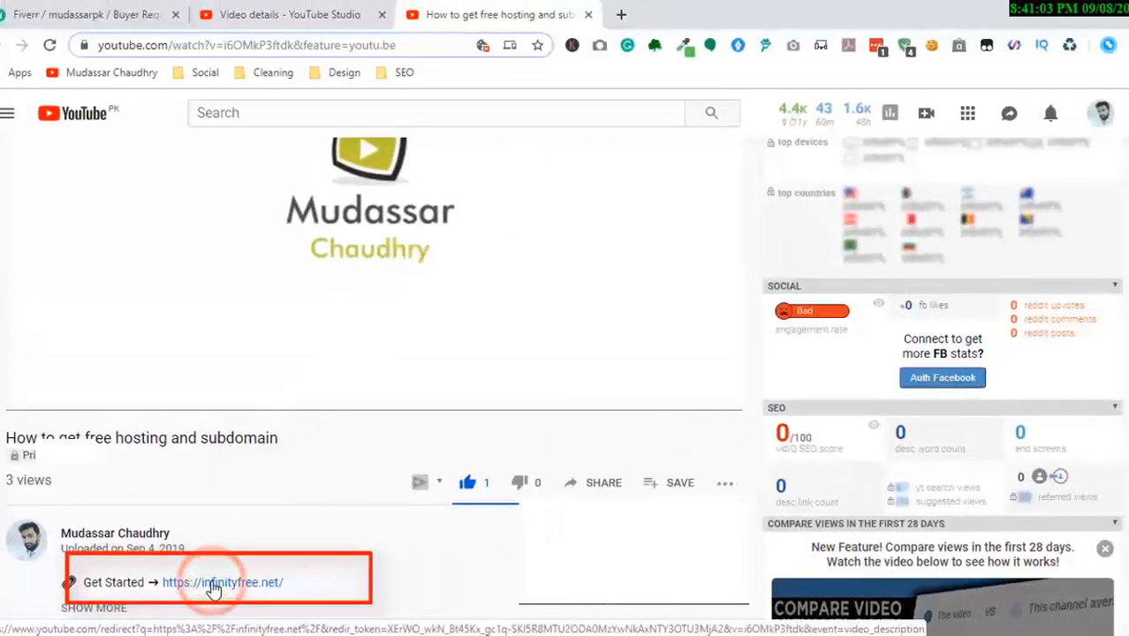
- Follow the infinityfree.net link in the video description to the sign-up page
click(223, 583)
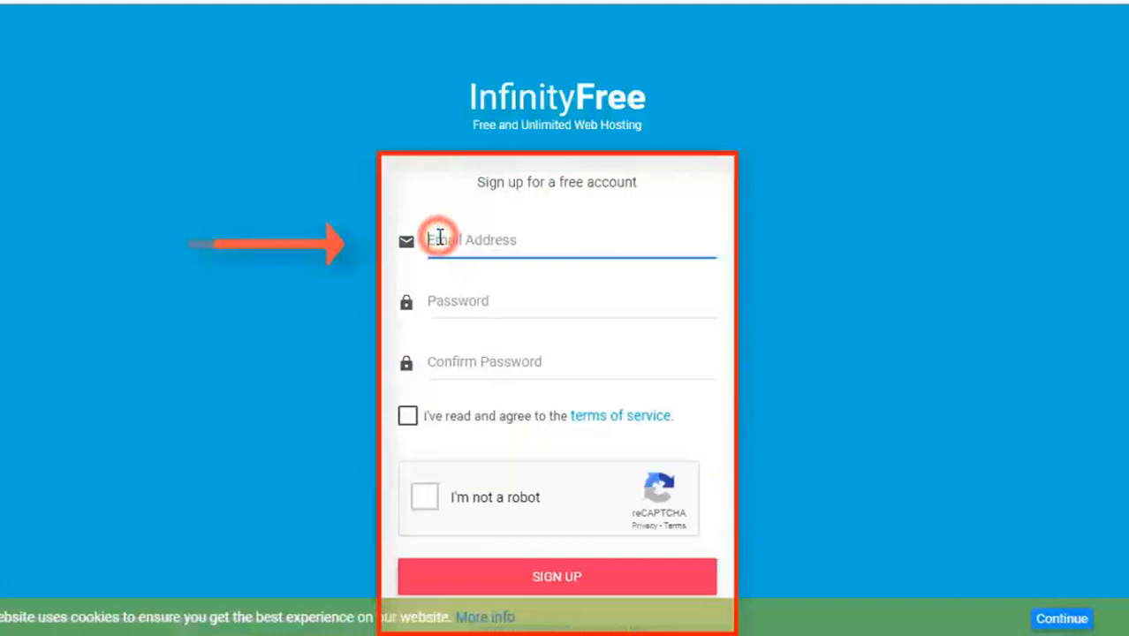
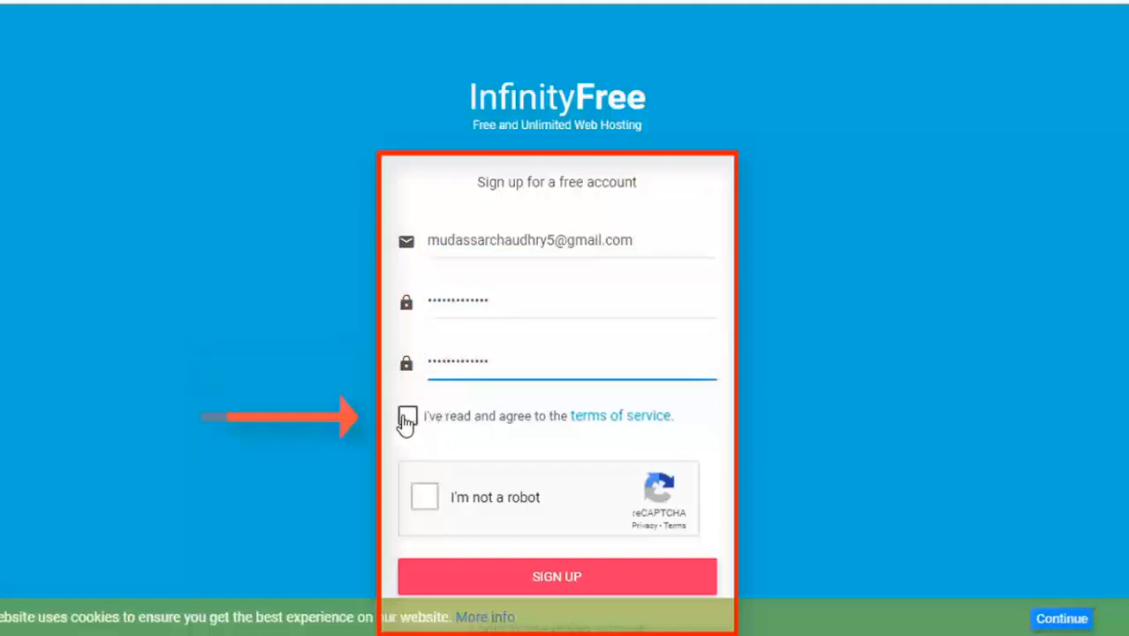
click(406, 416)
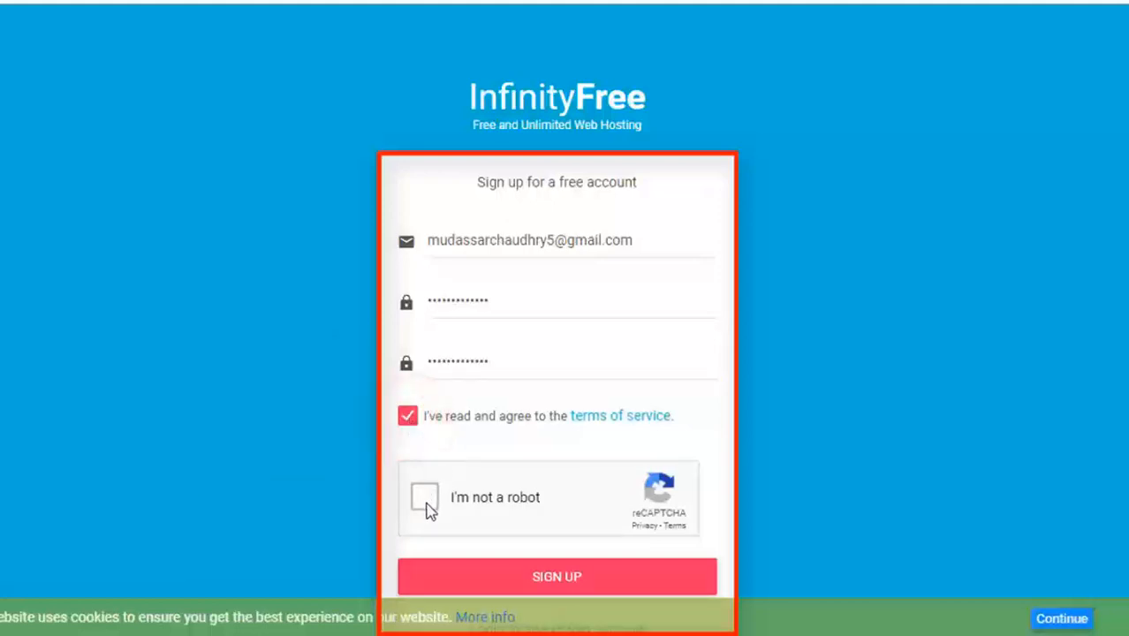
click(424, 498)
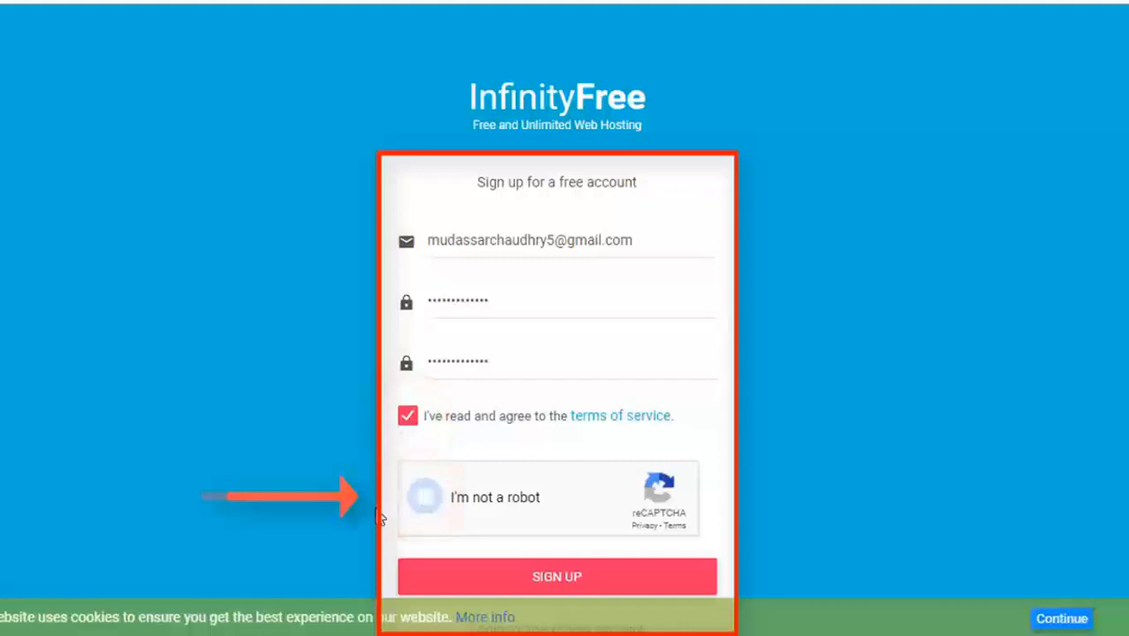
- Pass the reCAPTCHA by selecting the traffic-light squares
click(424, 496)
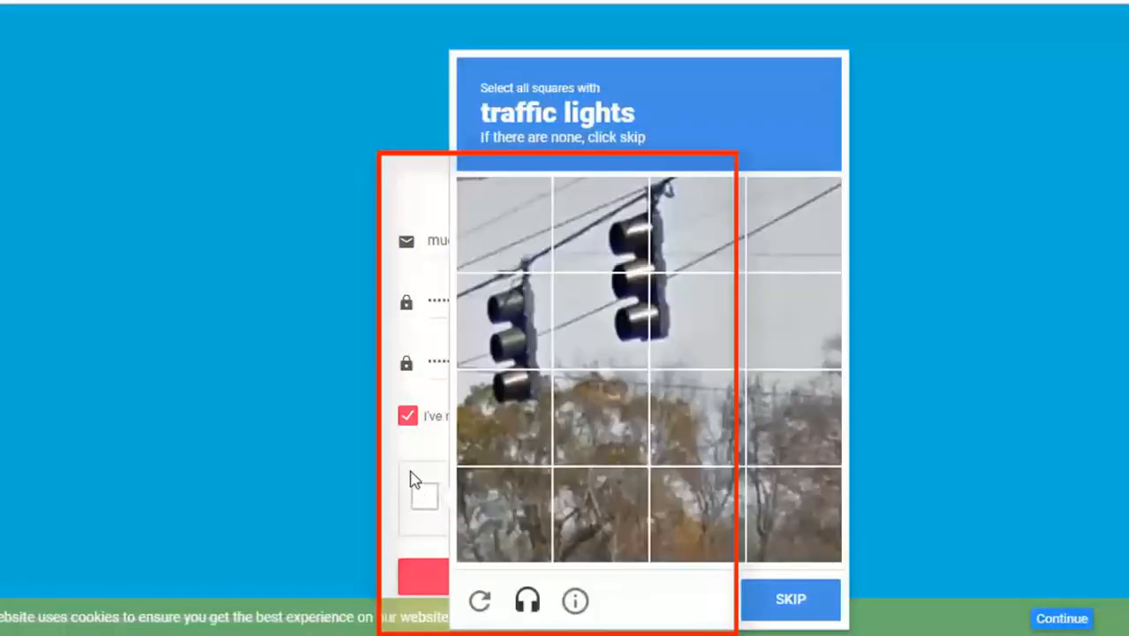
click(599, 226)
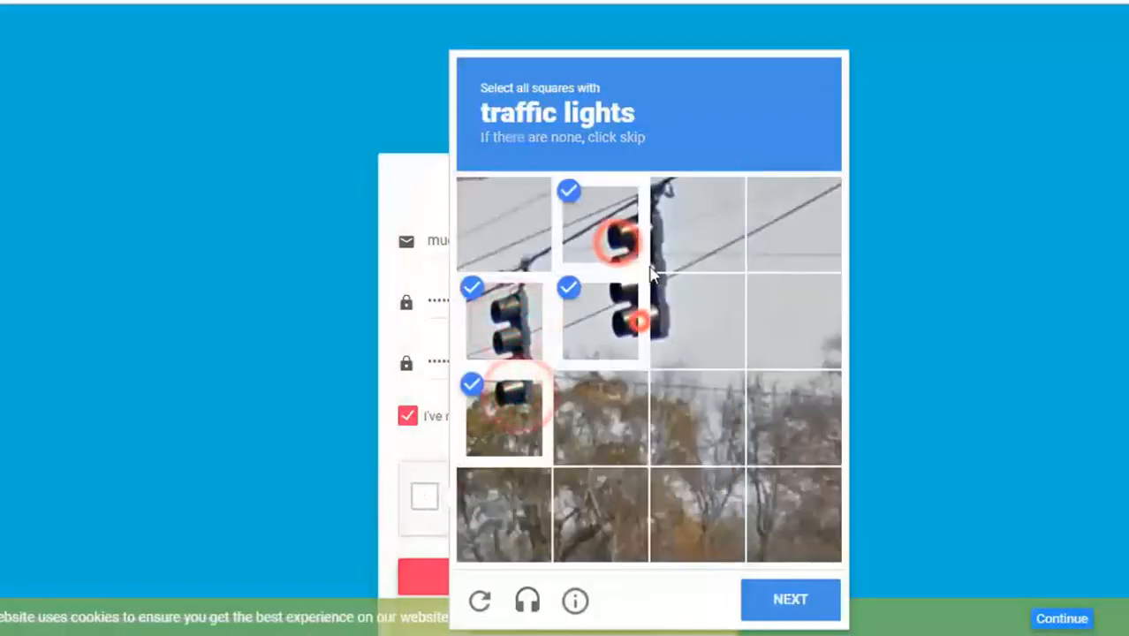
click(788, 598)
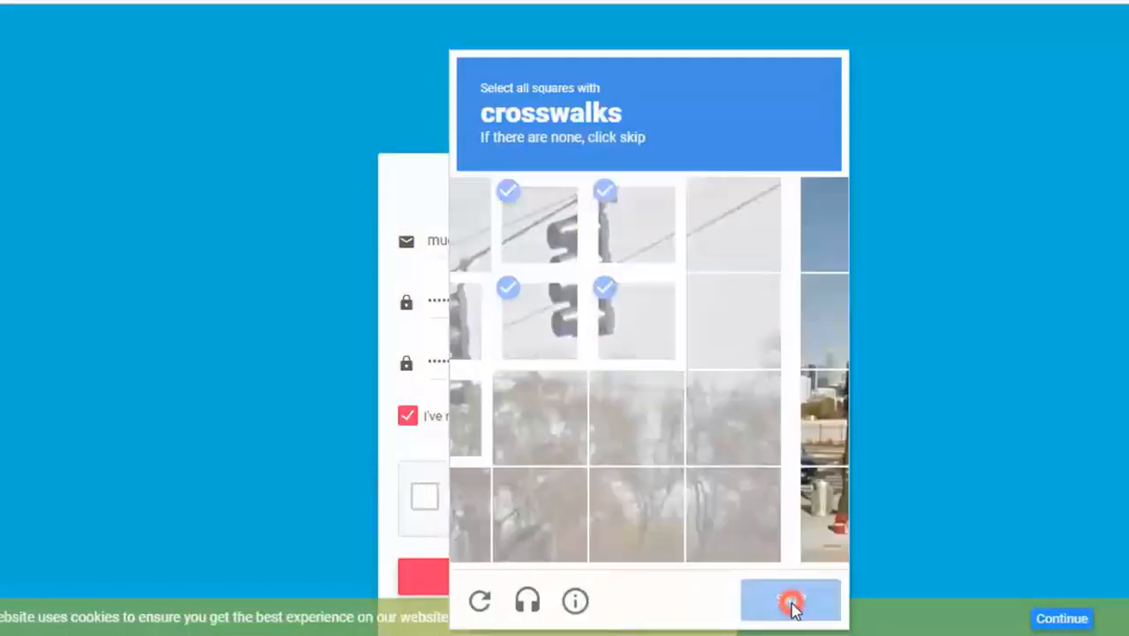
click(788, 601)
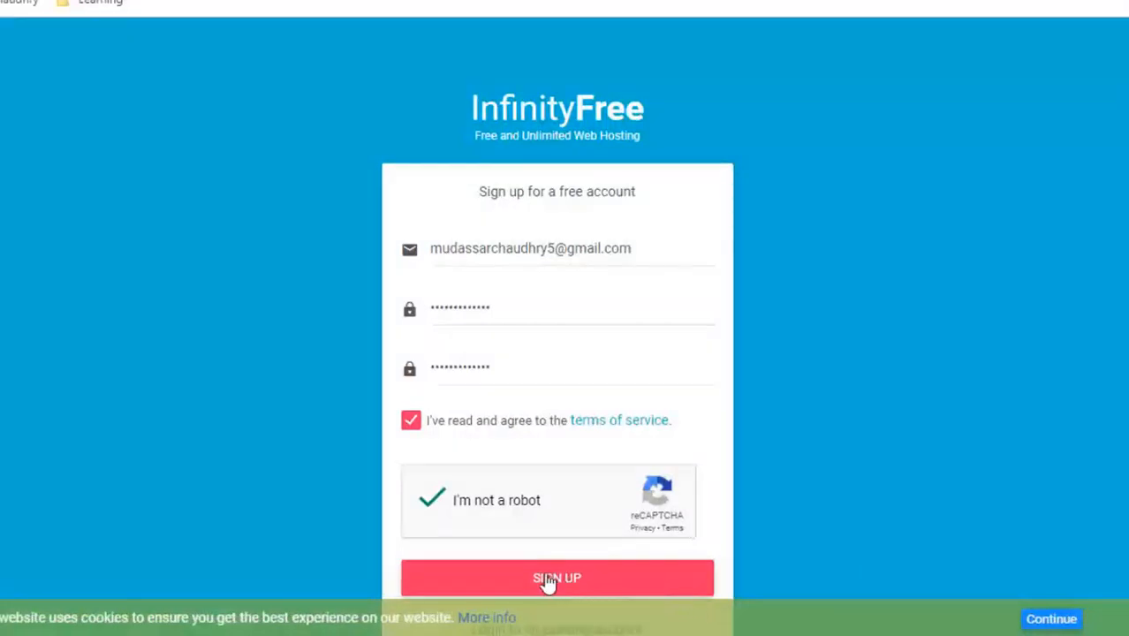
- Submit the free account sign-up so a verification email is sent
click(558, 577)
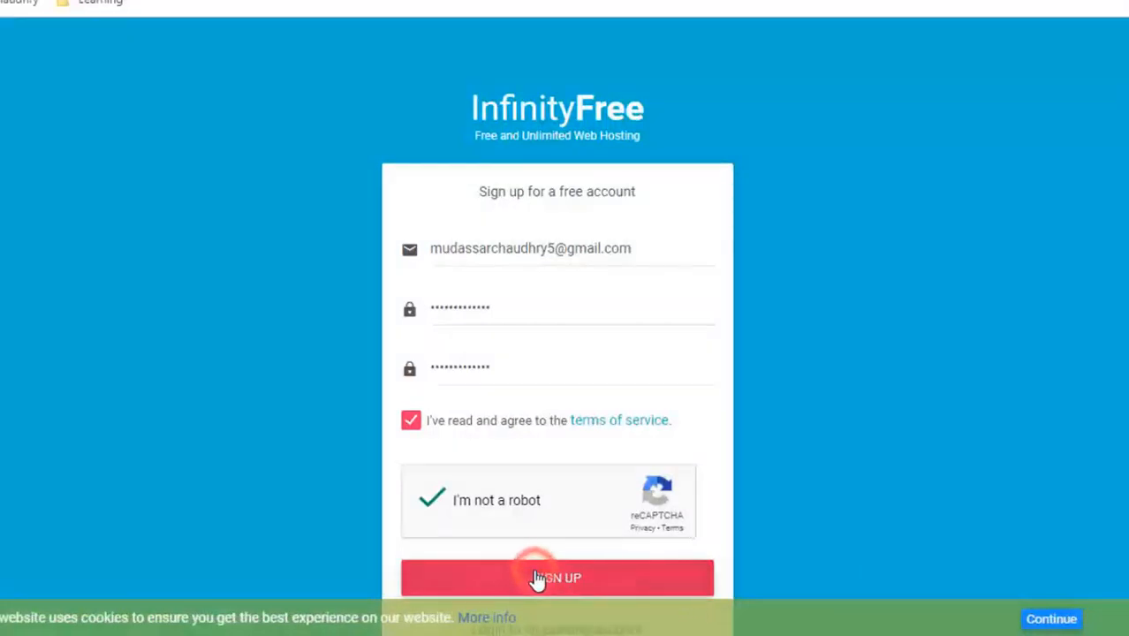
click(558, 578)
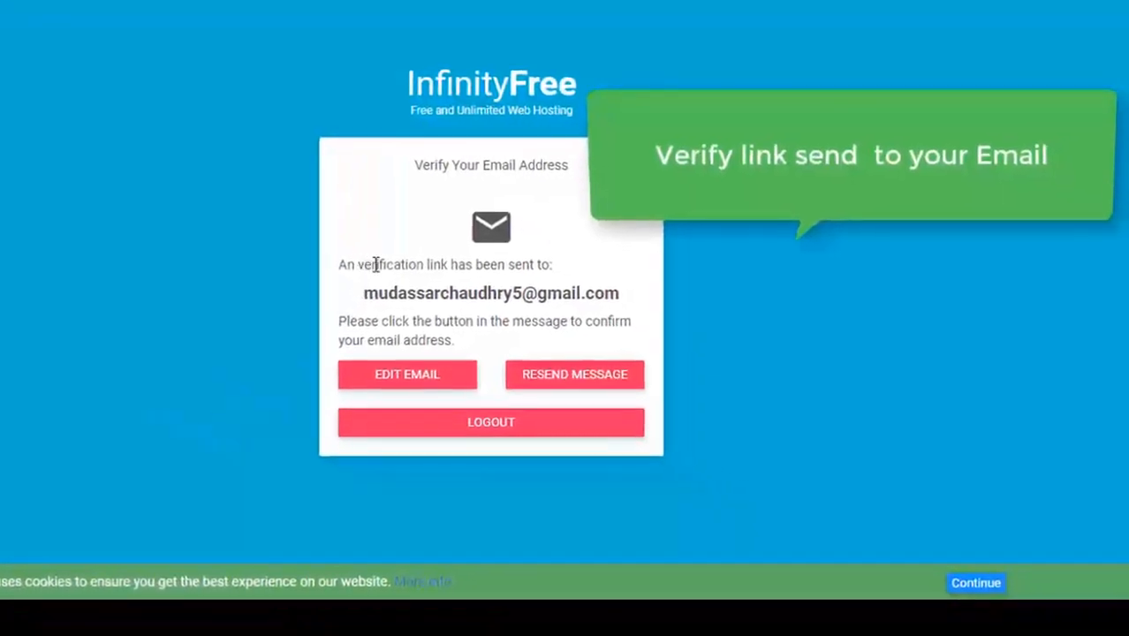
mouse_move(477, 356)
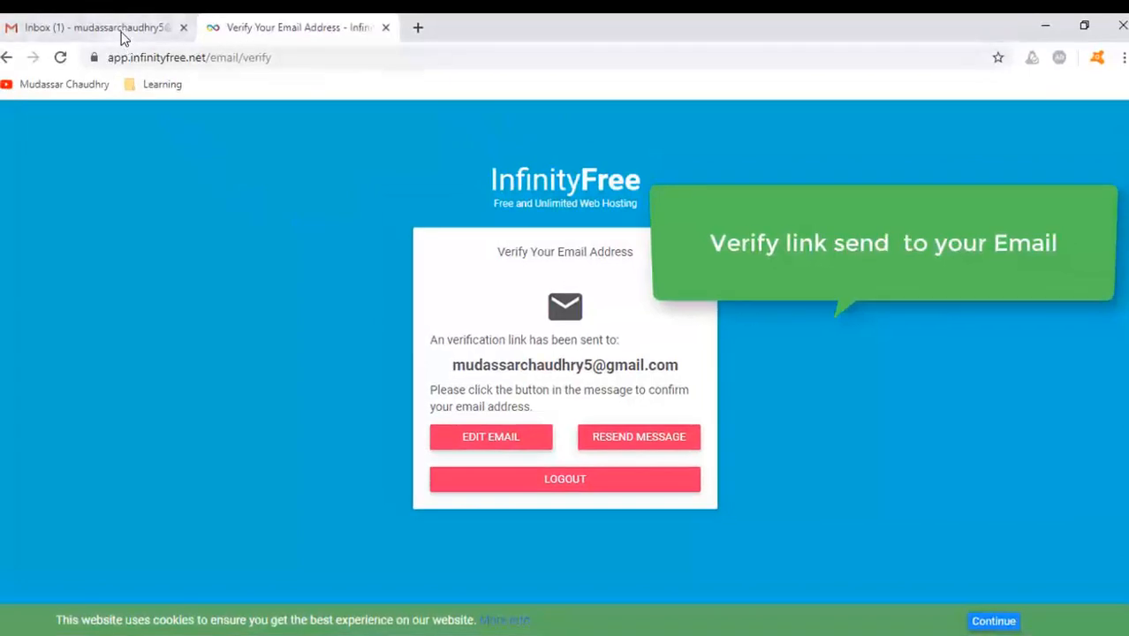
- Verify the email address from the InfinityFree message in the Gmail inbox
click(97, 29)
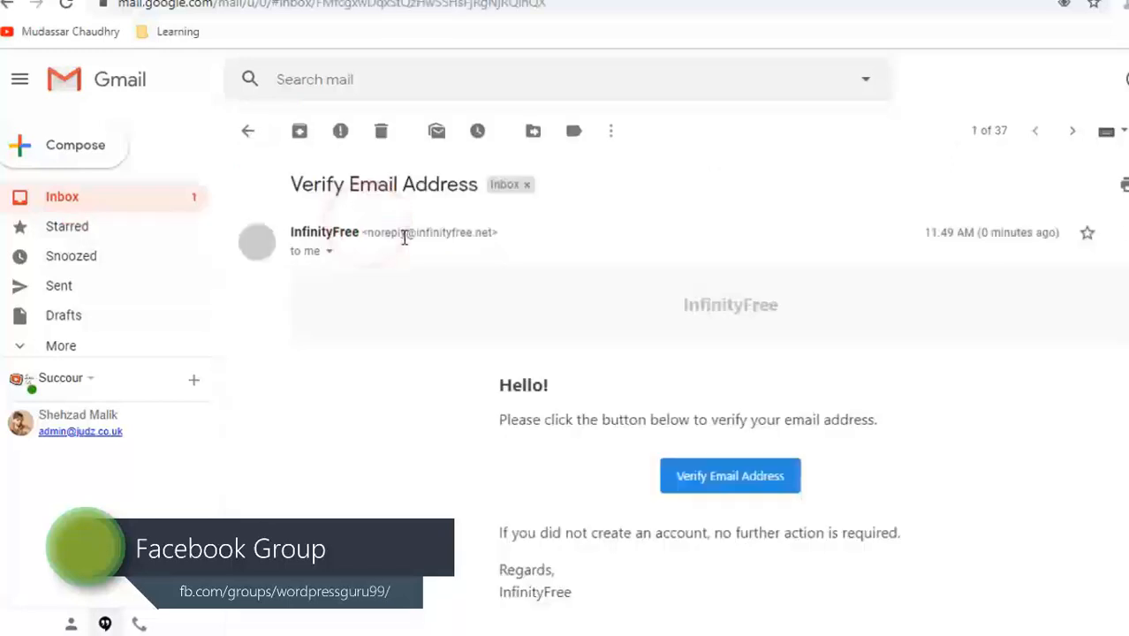
mouse_move(703, 486)
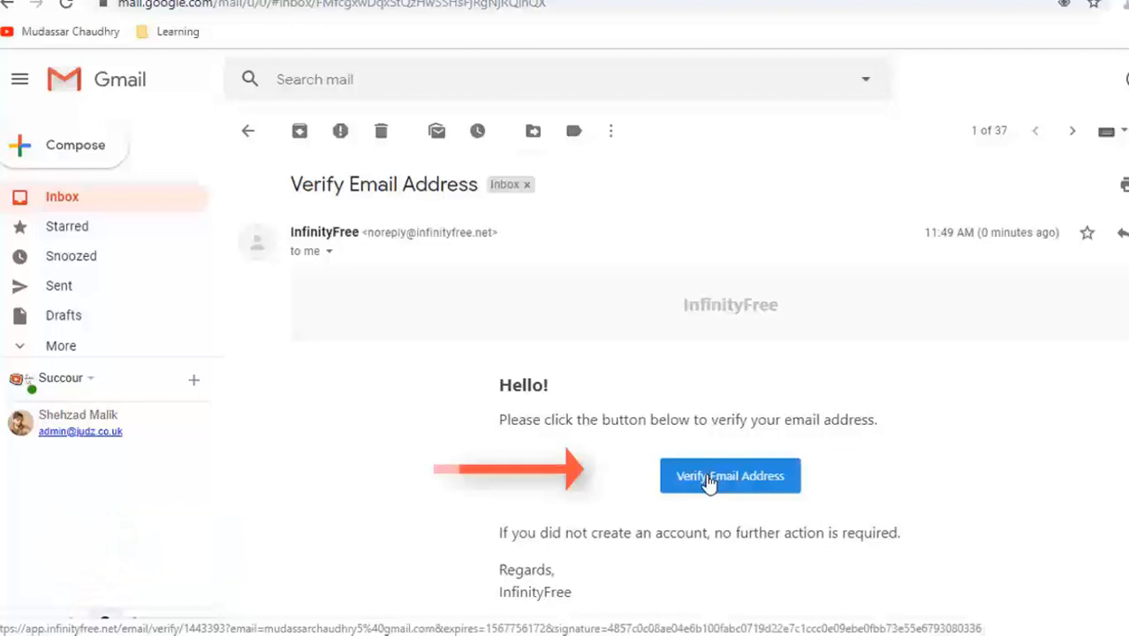
click(729, 475)
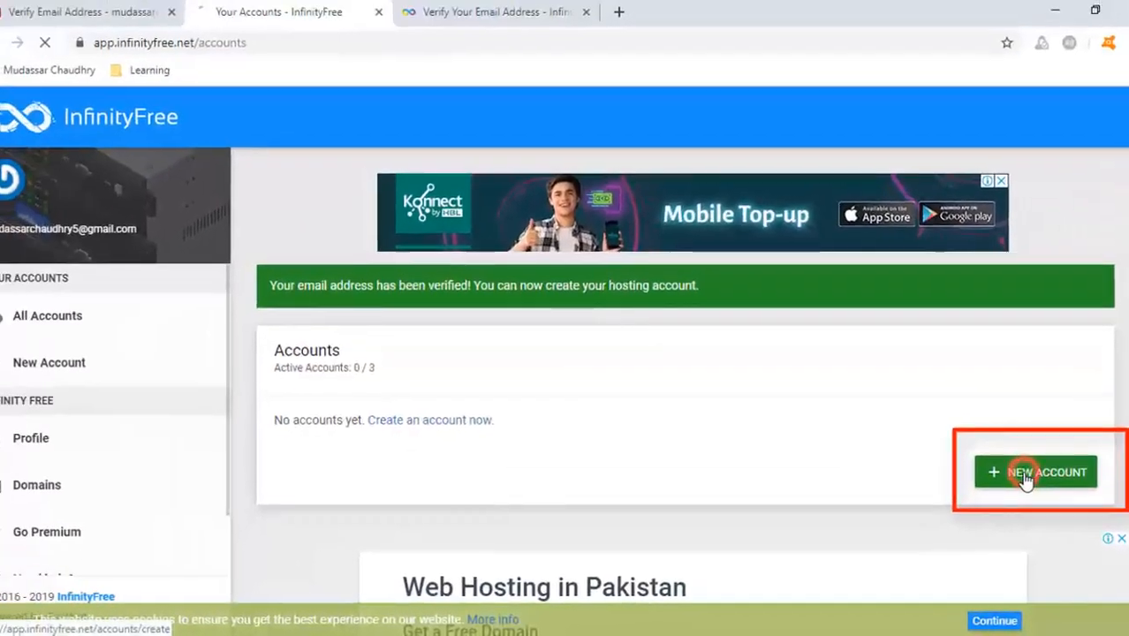
- Start a new hosting account with rkistech as the free epizy.com subdomain
click(1035, 471)
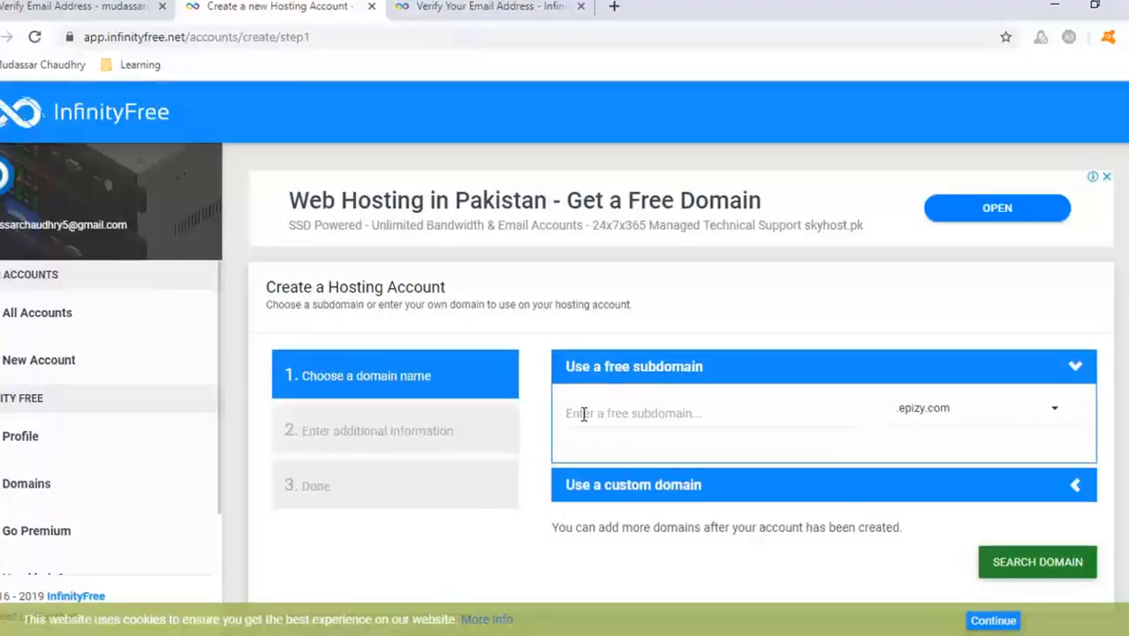
click(583, 413)
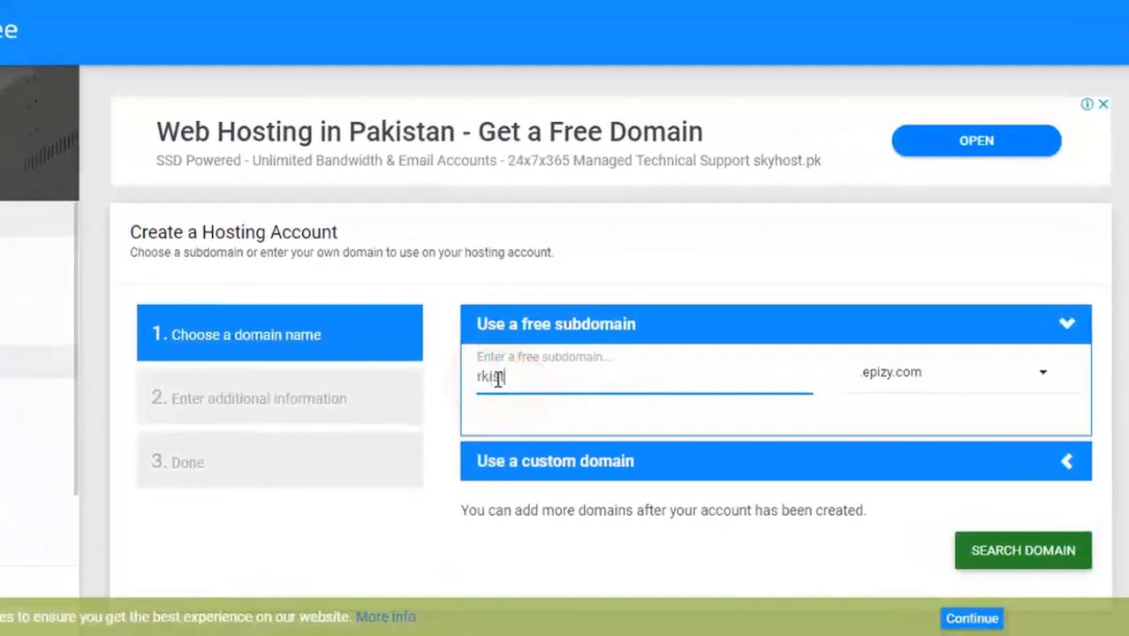
text(stech)
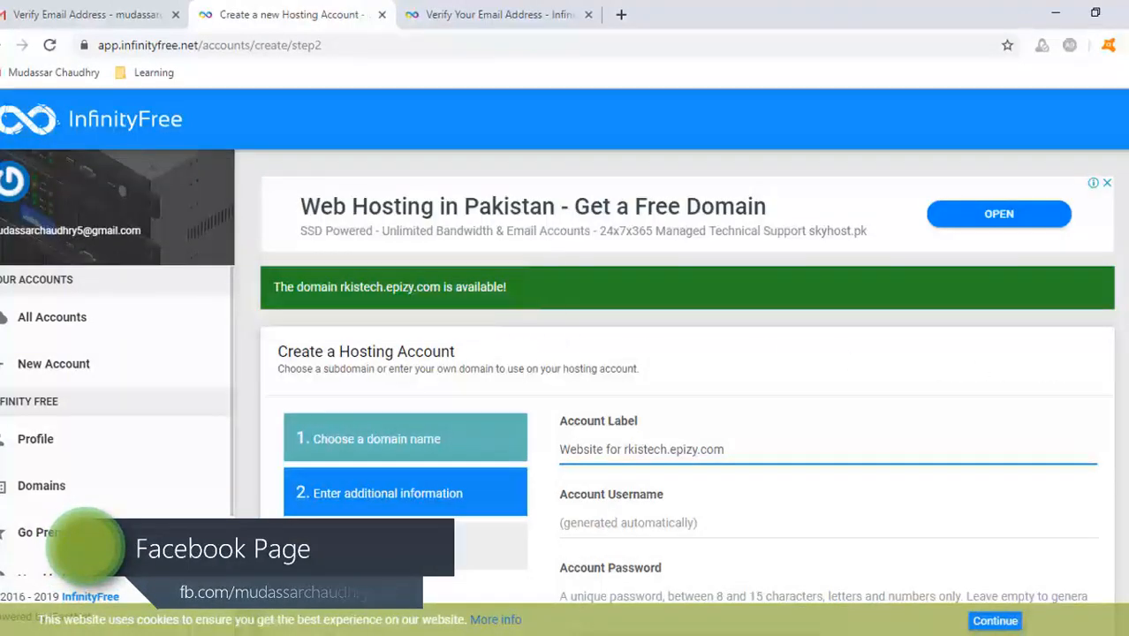
- Pass the robot check and create the rkistech.epizy.com hosting account
scroll(down, 3)
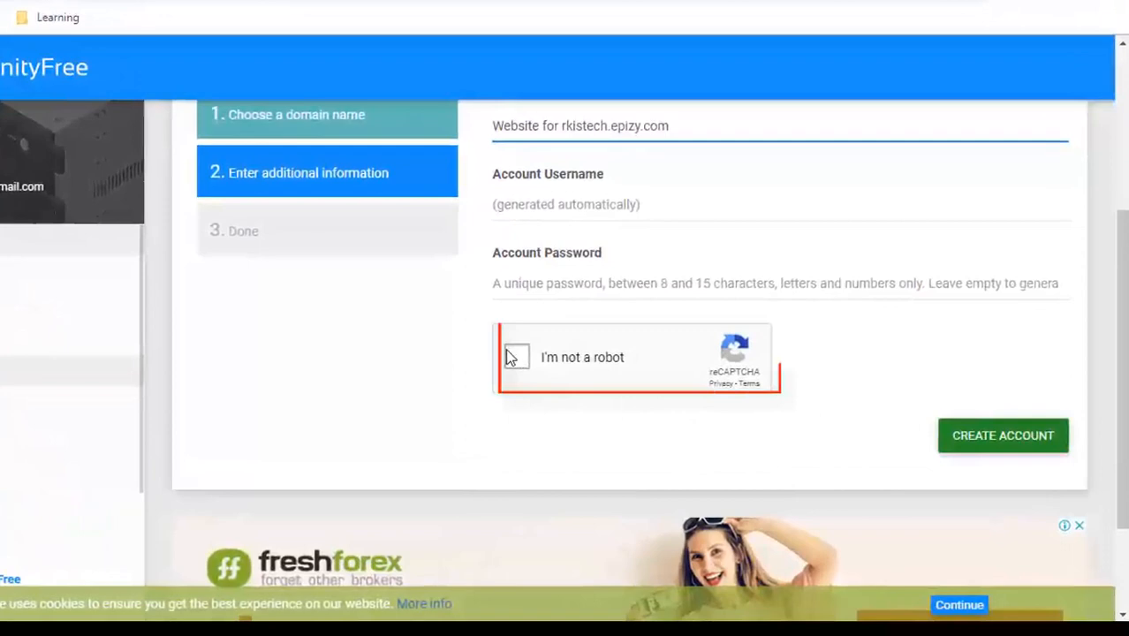
click(516, 357)
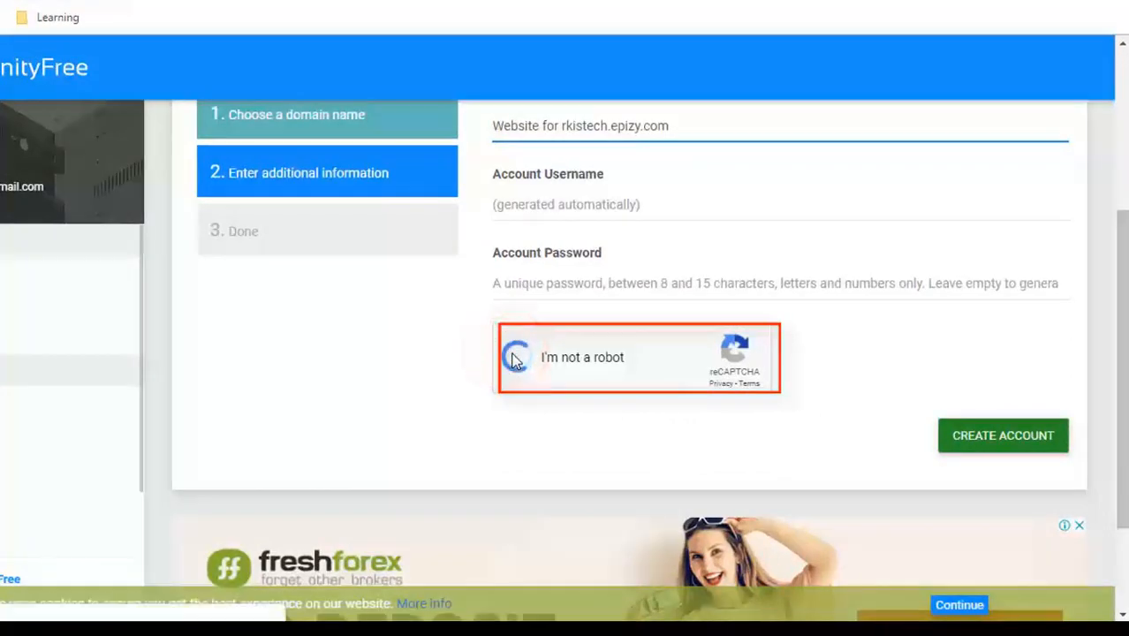
click(516, 356)
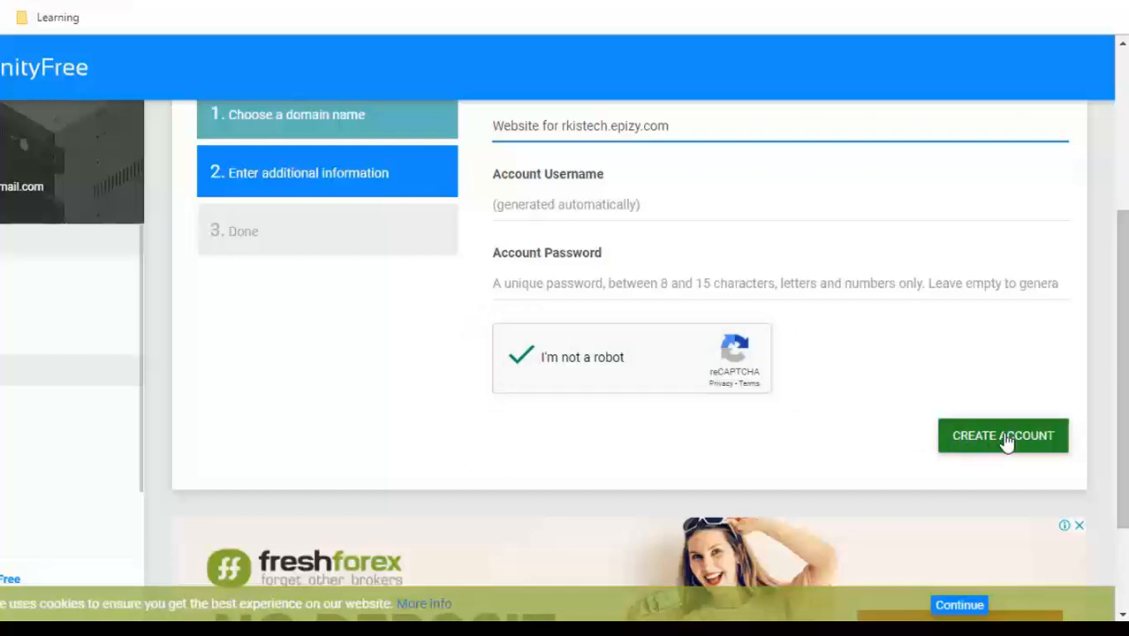
click(1003, 434)
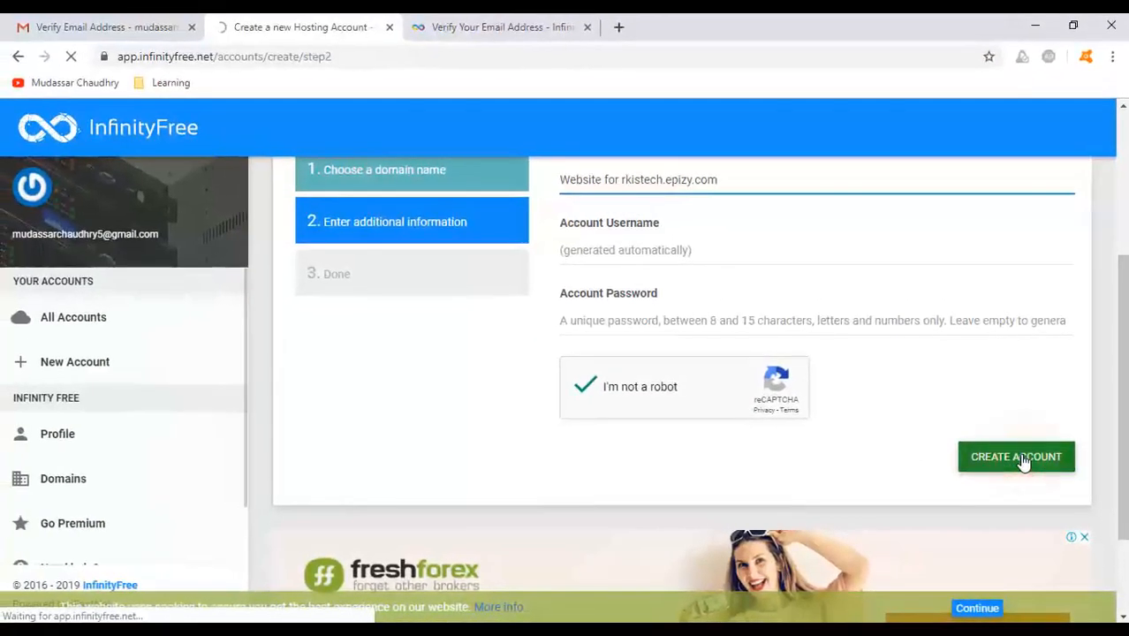
click(1014, 456)
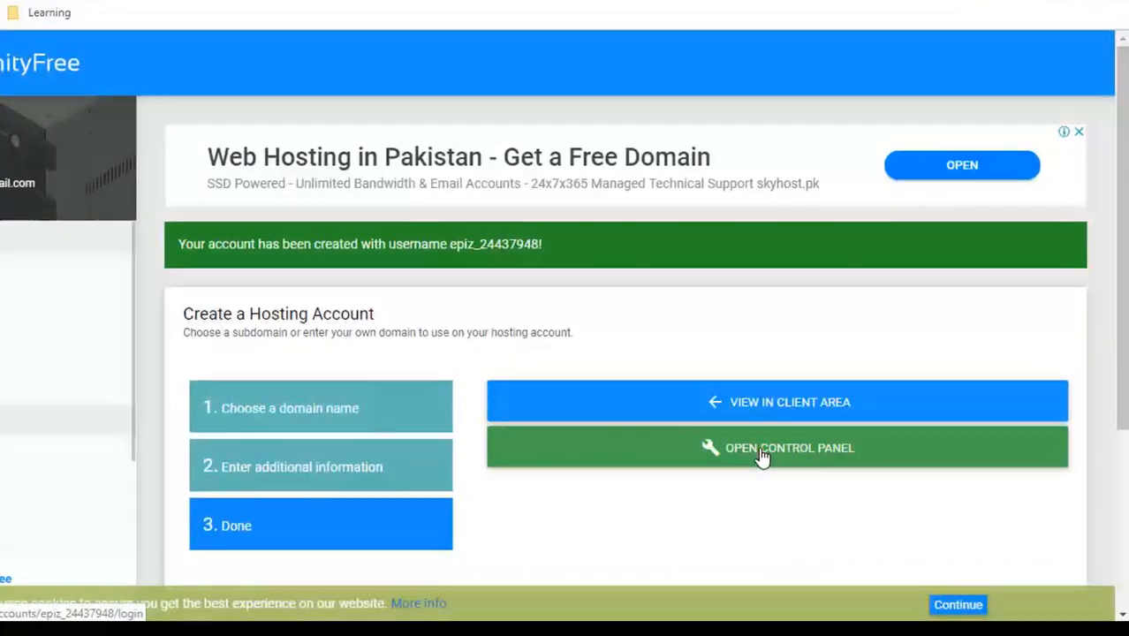
click(777, 447)
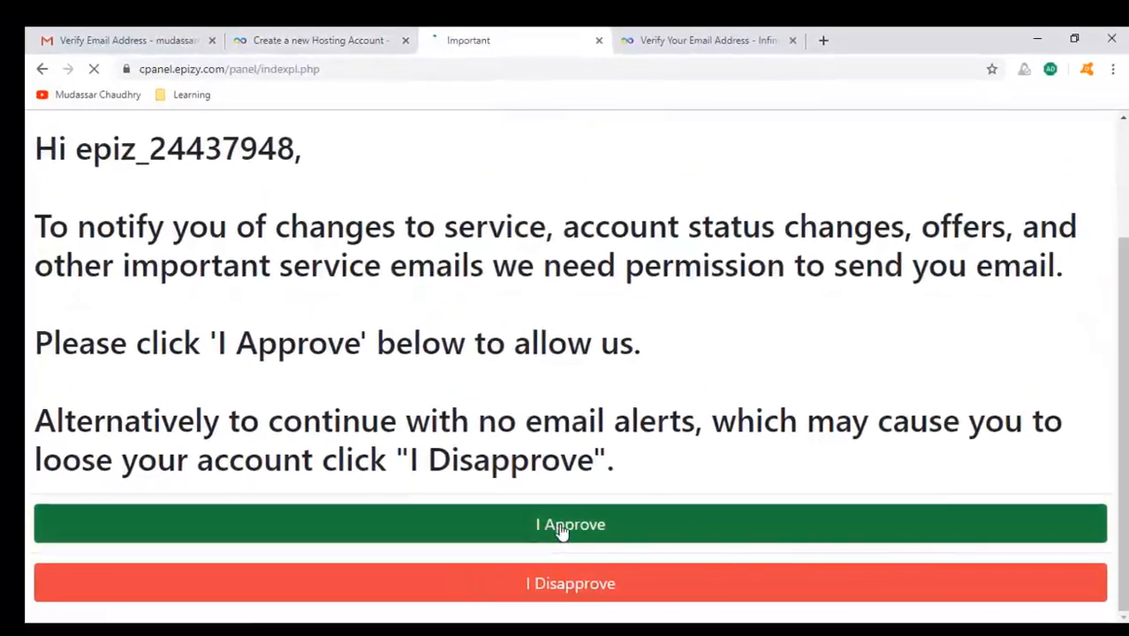
click(569, 523)
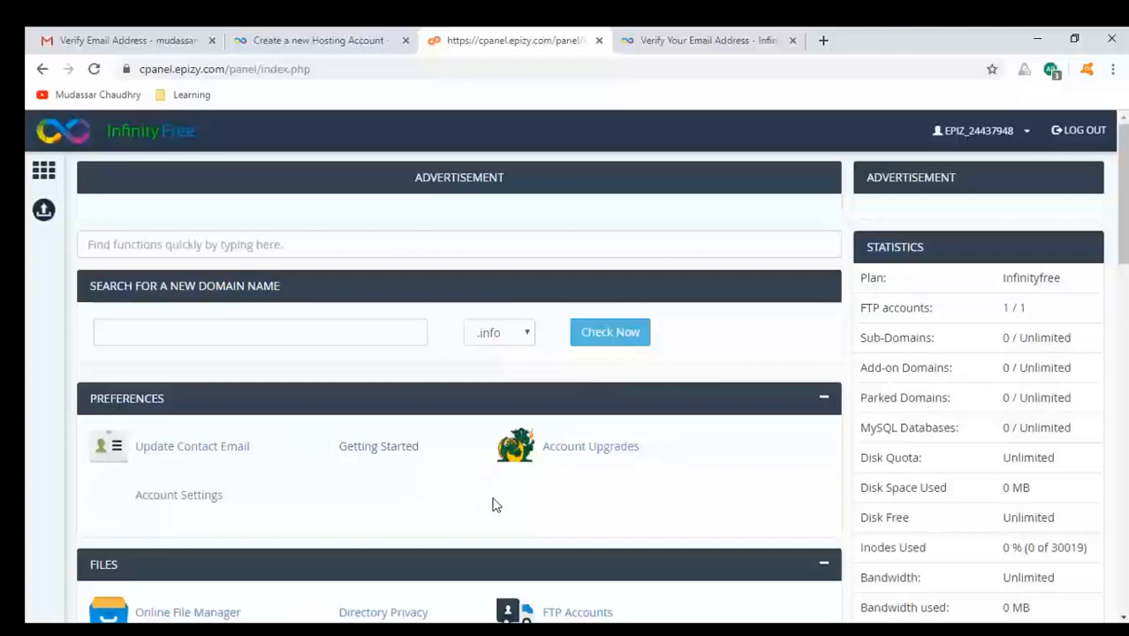
- Launch Softaculous Apps Installer from cPanel's Software section
scroll(down, 3)
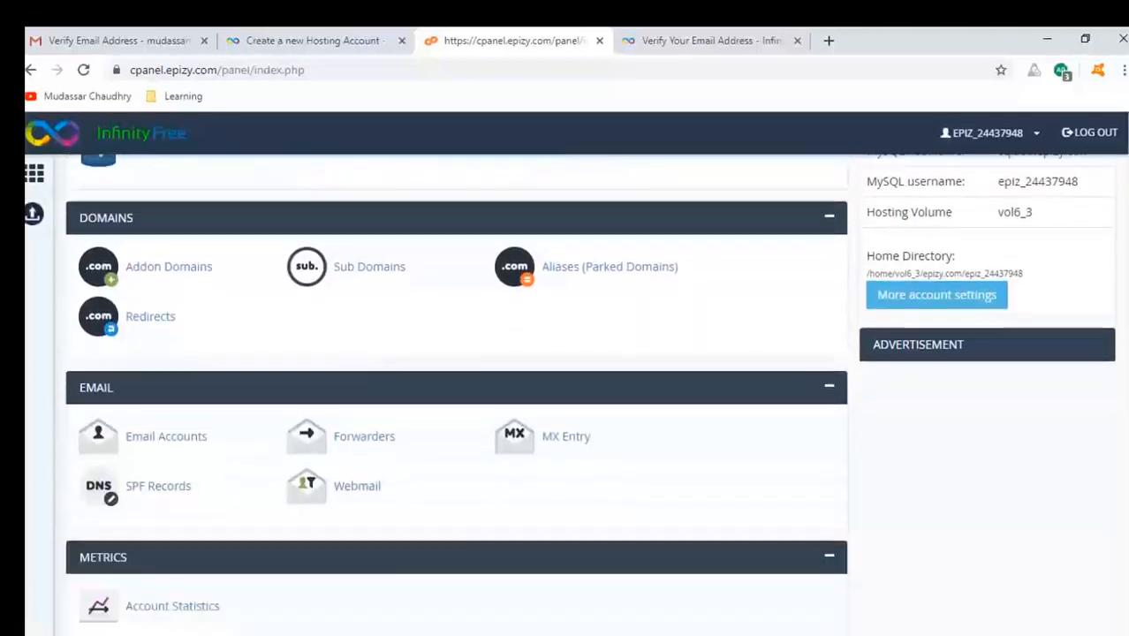
scroll(down, 3)
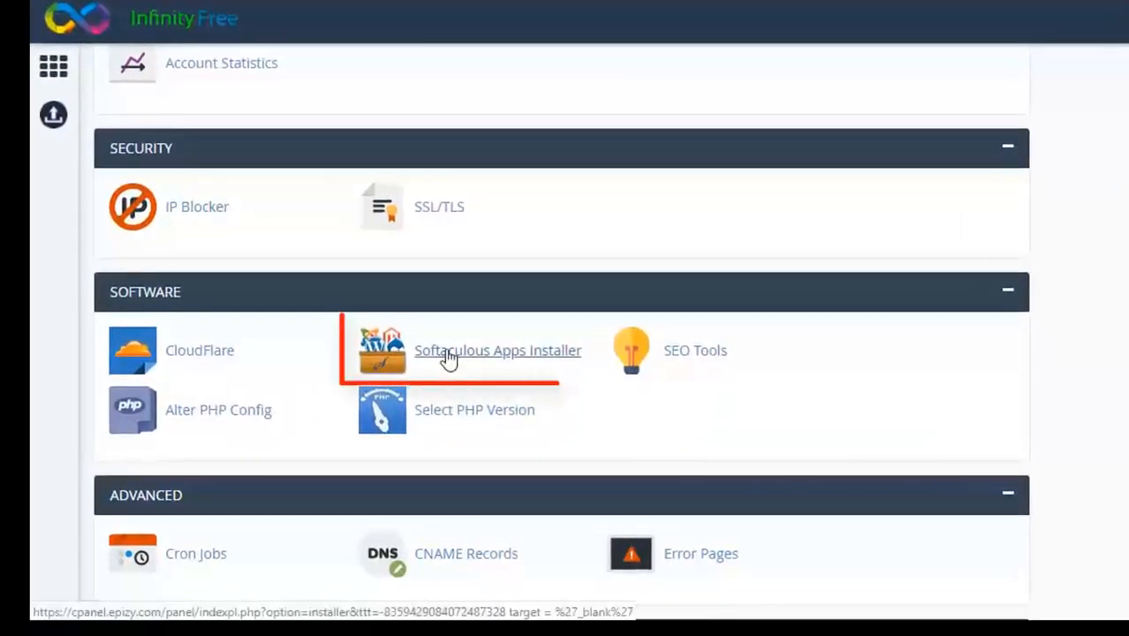
click(498, 350)
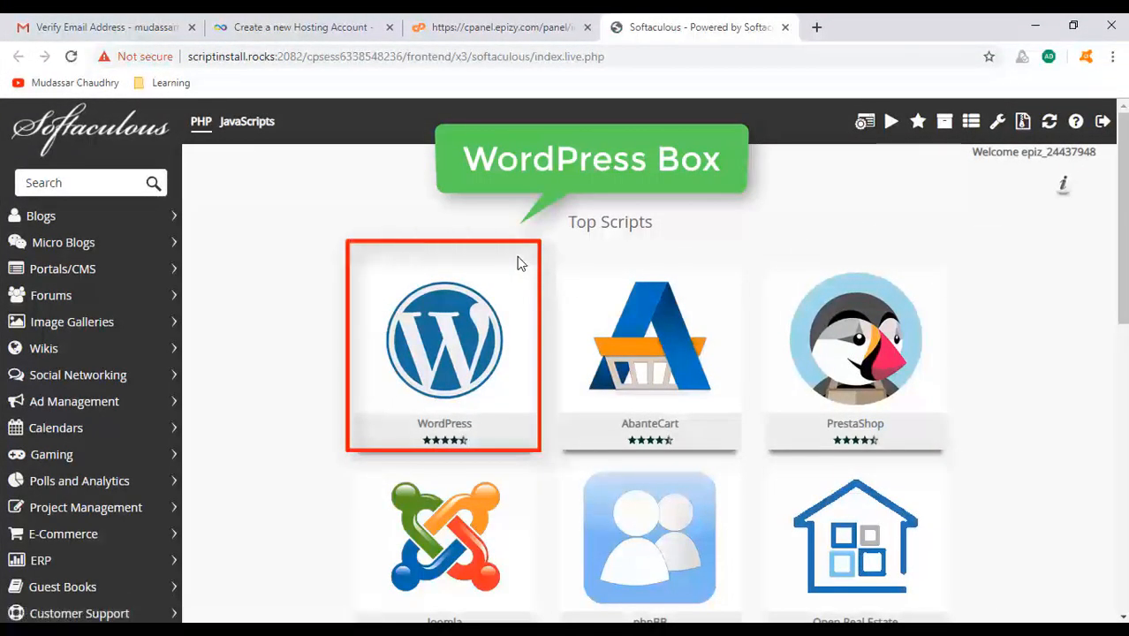
mouse_move(443, 344)
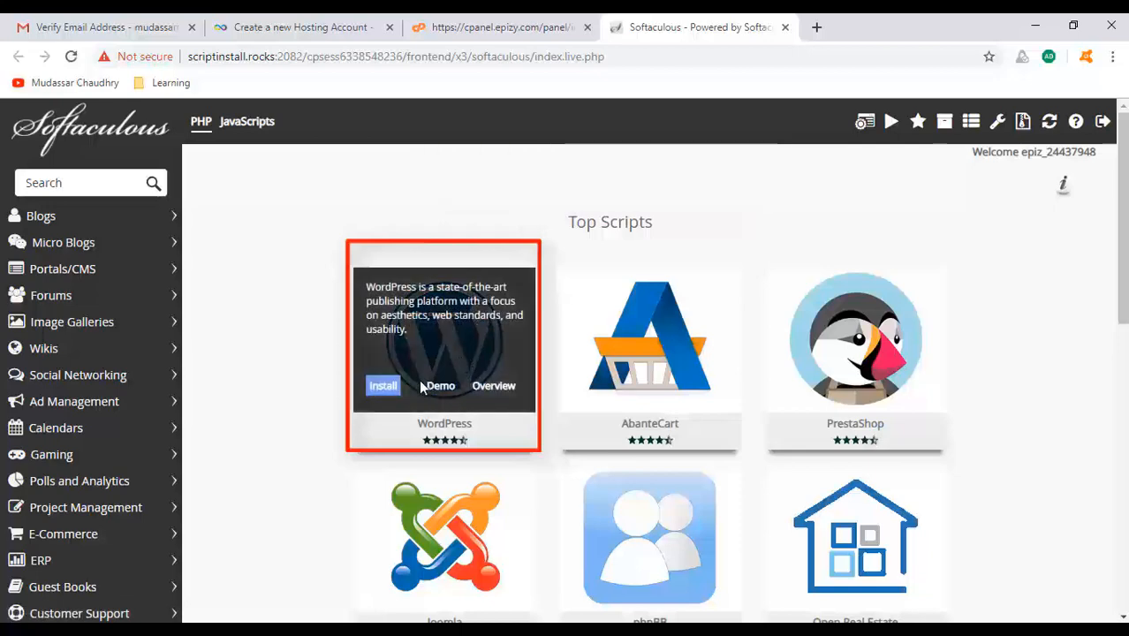
- Begin a WordPress 5.2.3 installation for rkistech.epizy.com from the top scripts
click(381, 385)
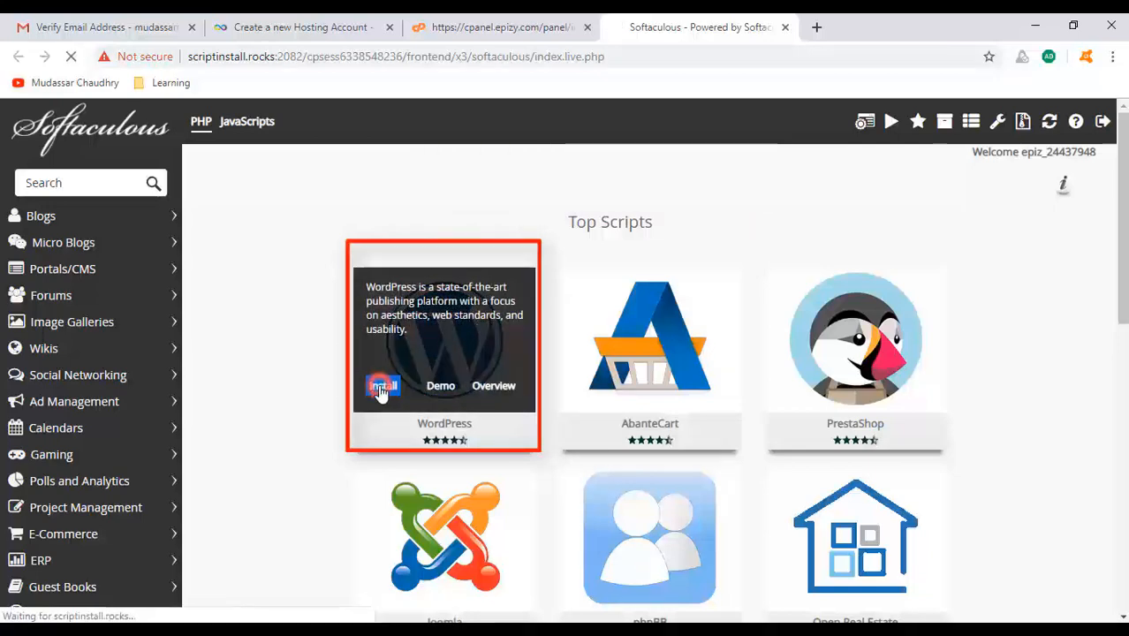
click(381, 387)
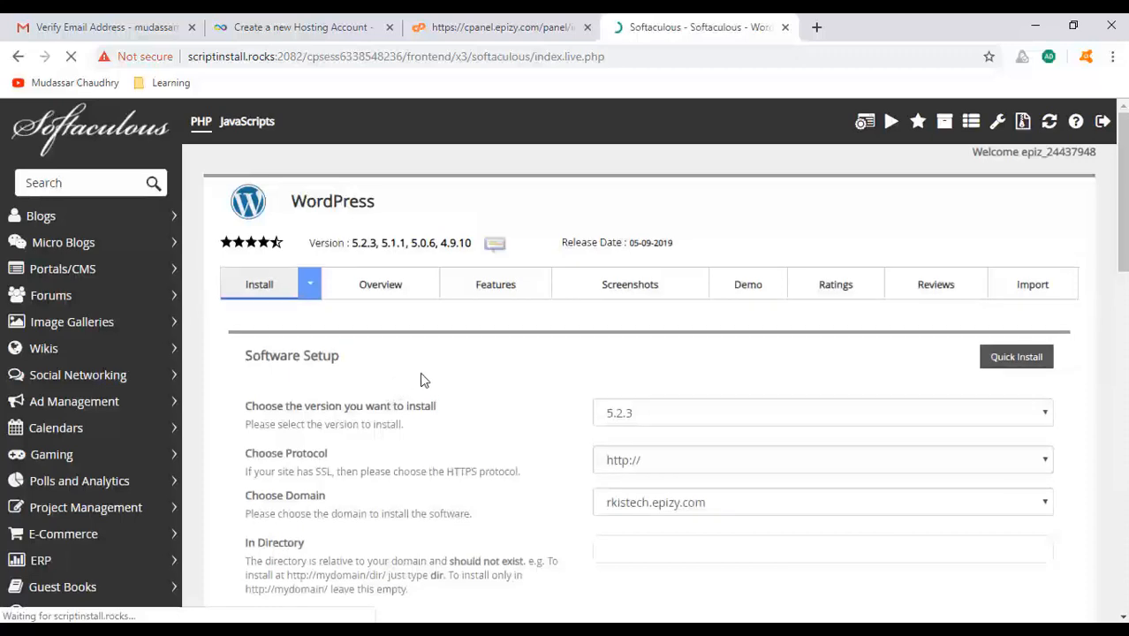
mouse_move(786, 276)
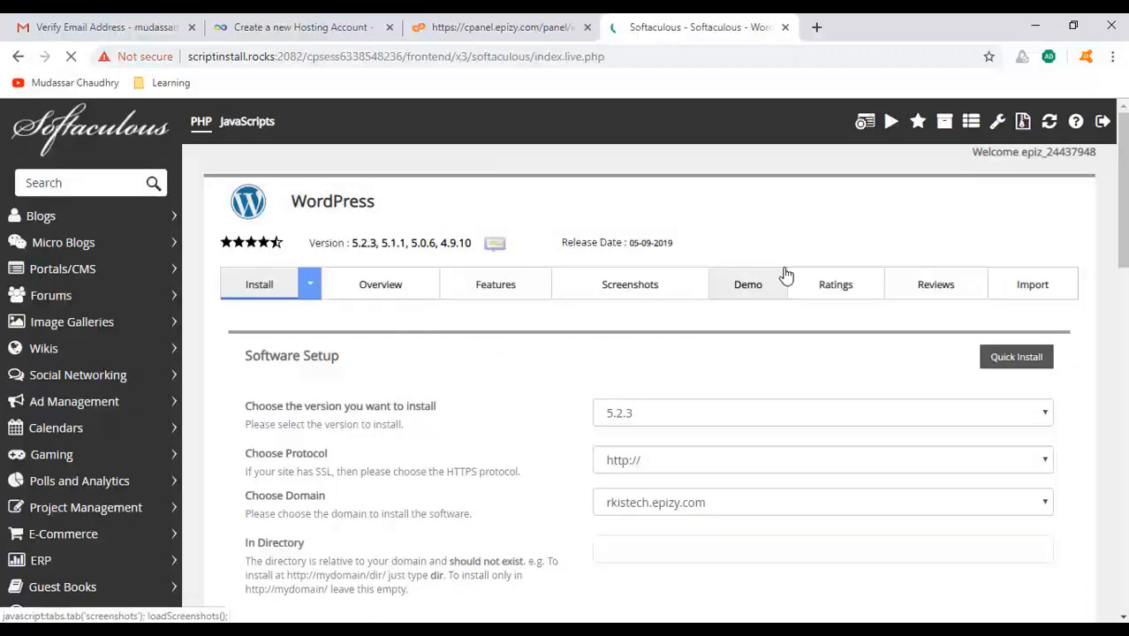
scroll(down, 3)
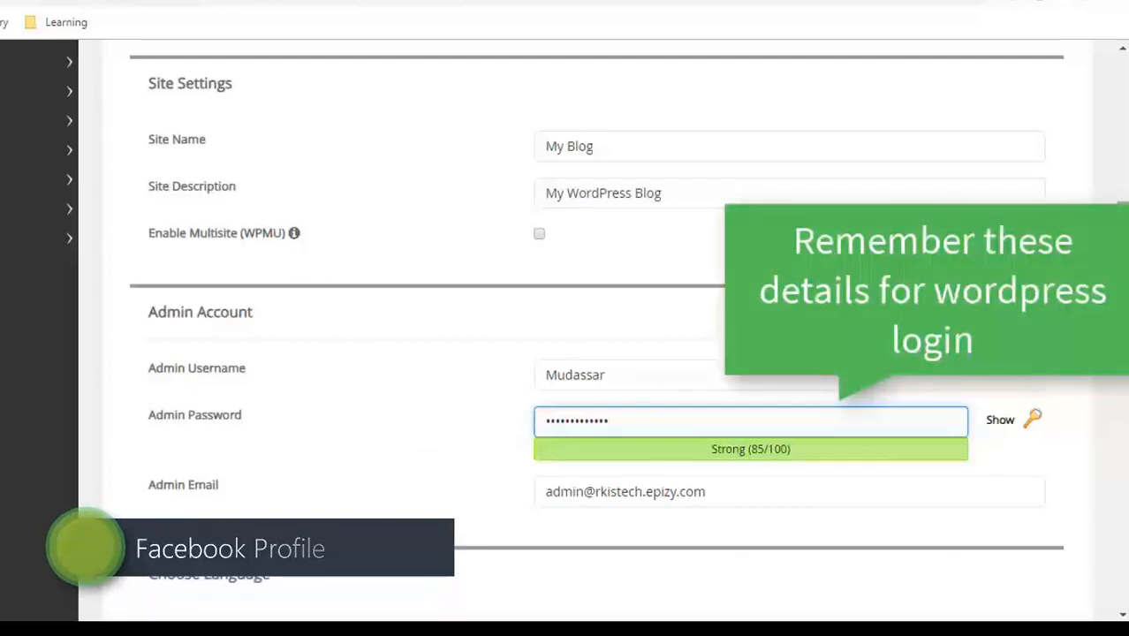
- Install WordPress as My Blog with admin Mudassar and the entered credentials
scroll(down, 3)
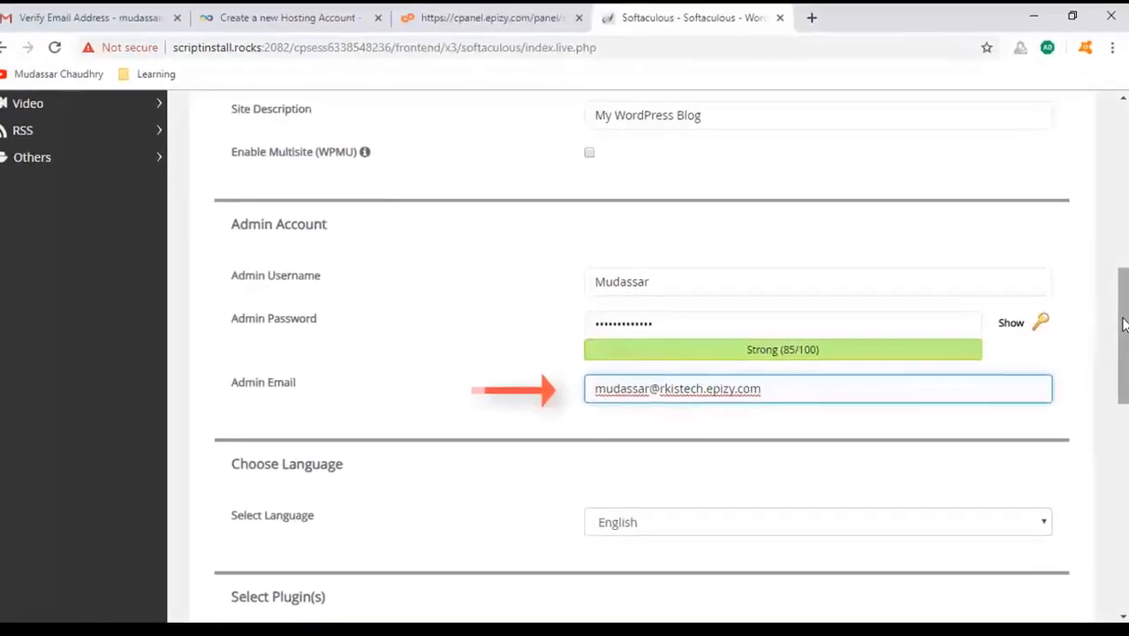
scroll(down, 3)
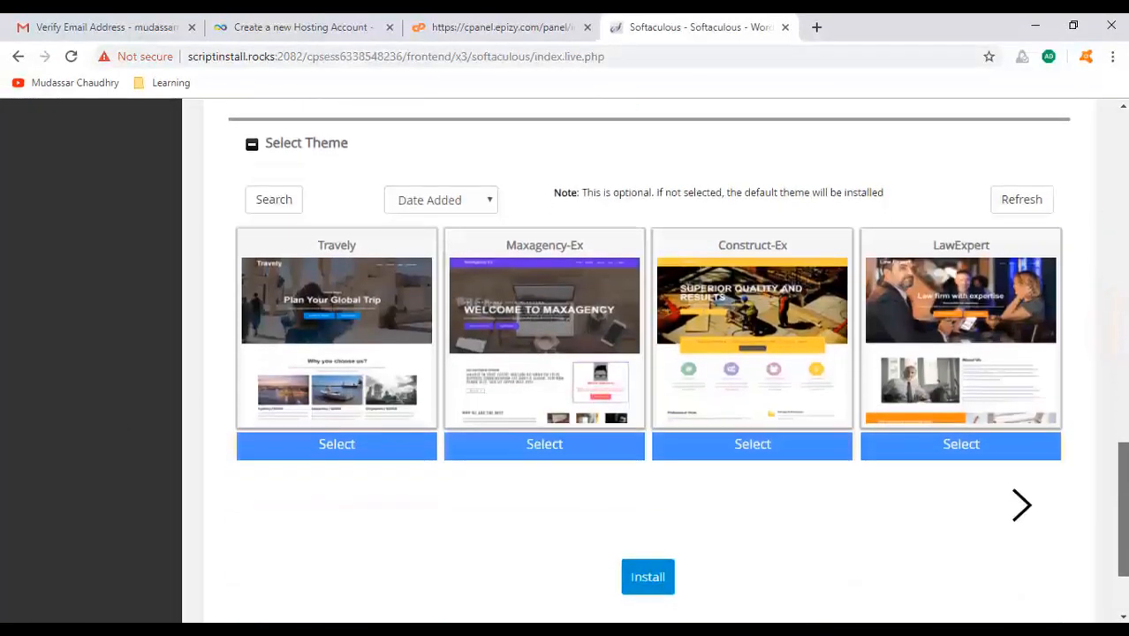
scroll(down, 3)
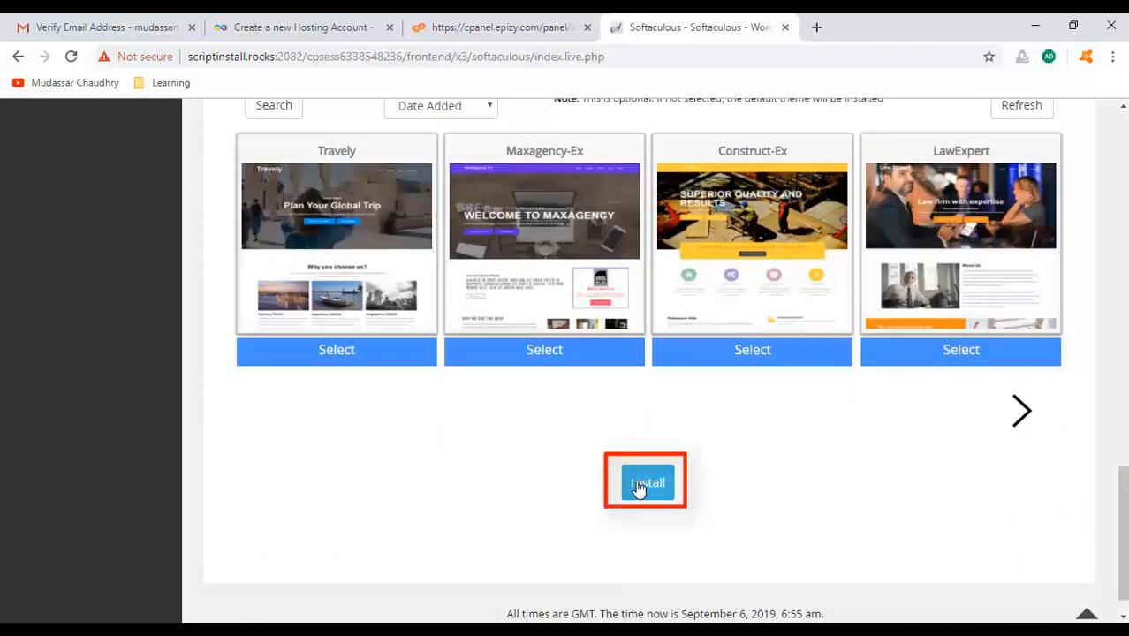
click(646, 480)
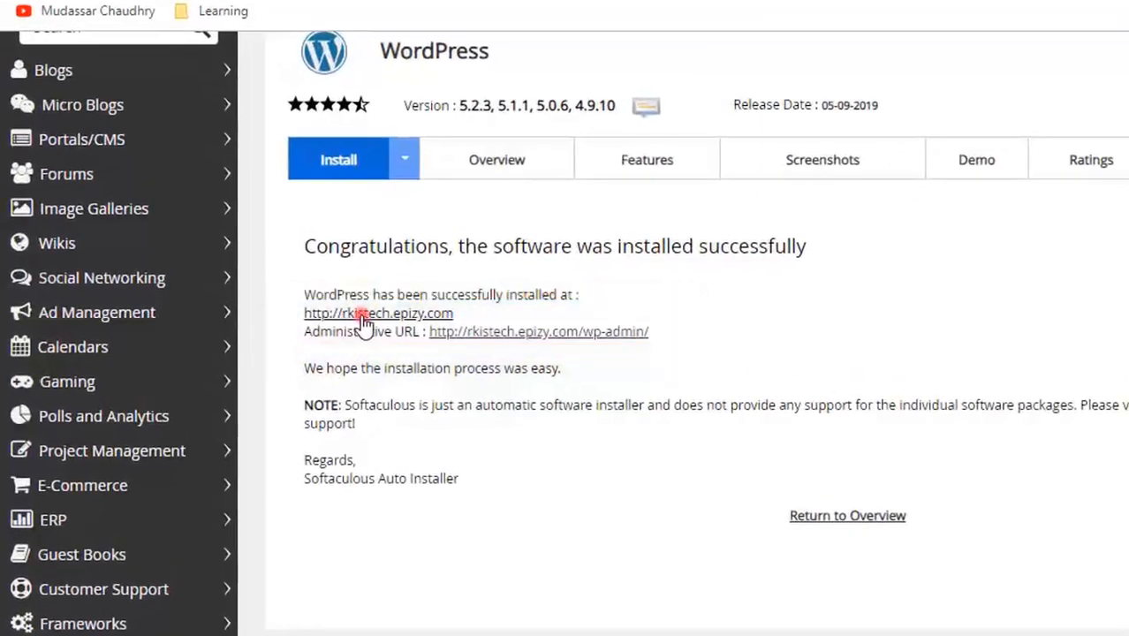
click(378, 313)
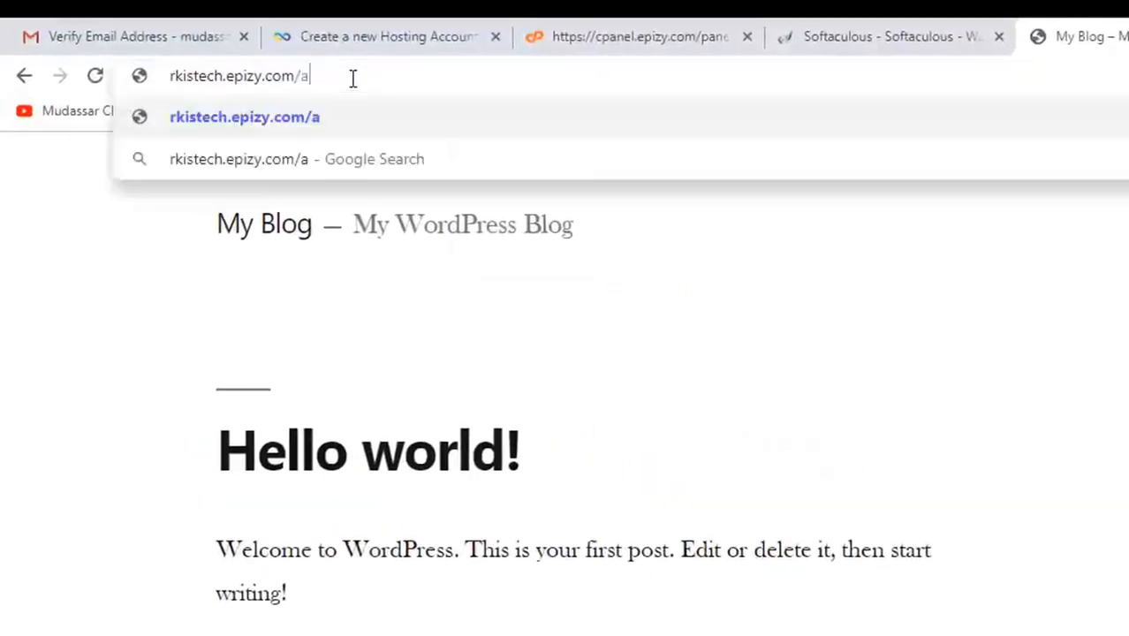
- Go to rkistech.epizy.com/admin to reach the WordPress admin login page
text(dmi)
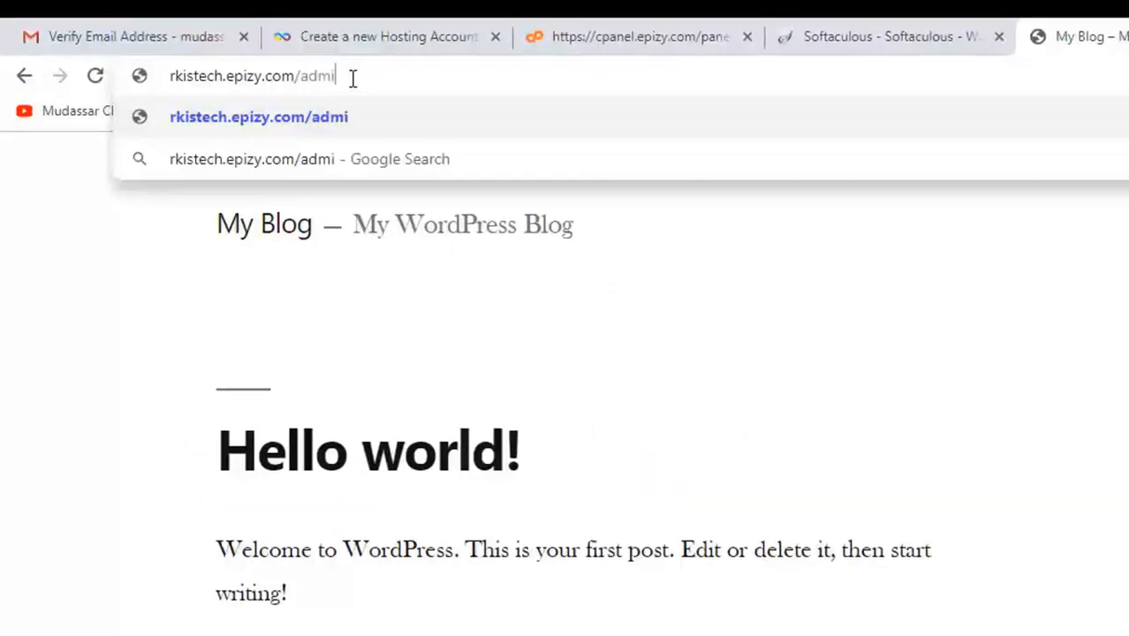
text(n)
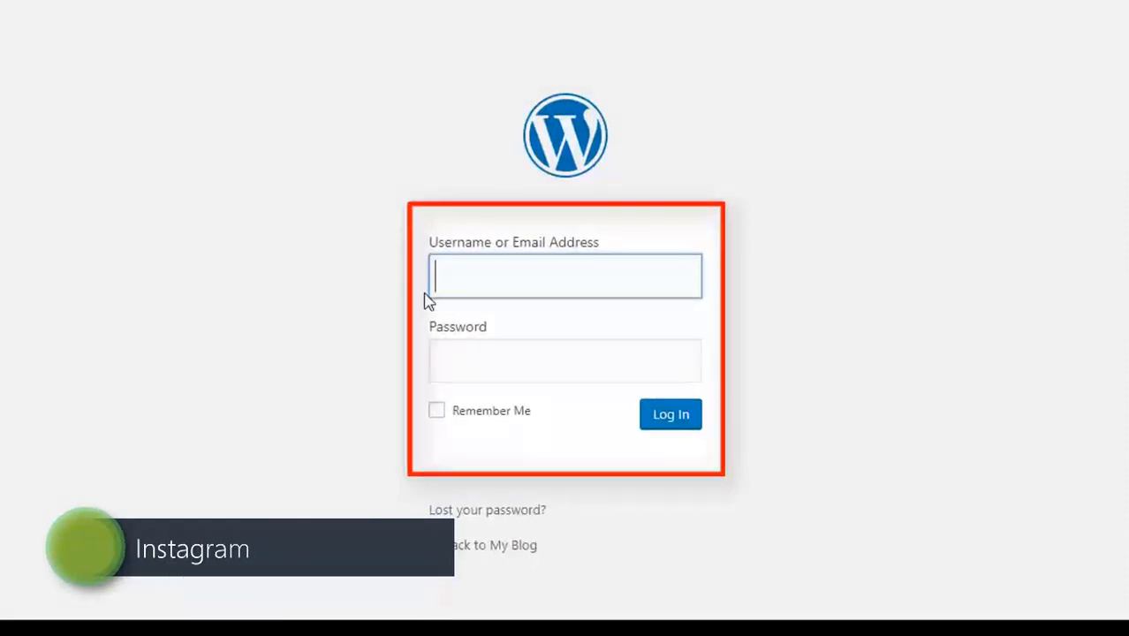
- Log in to WordPress admin as Mudassar and reach the My Blog dashboard
text(Mudassar)
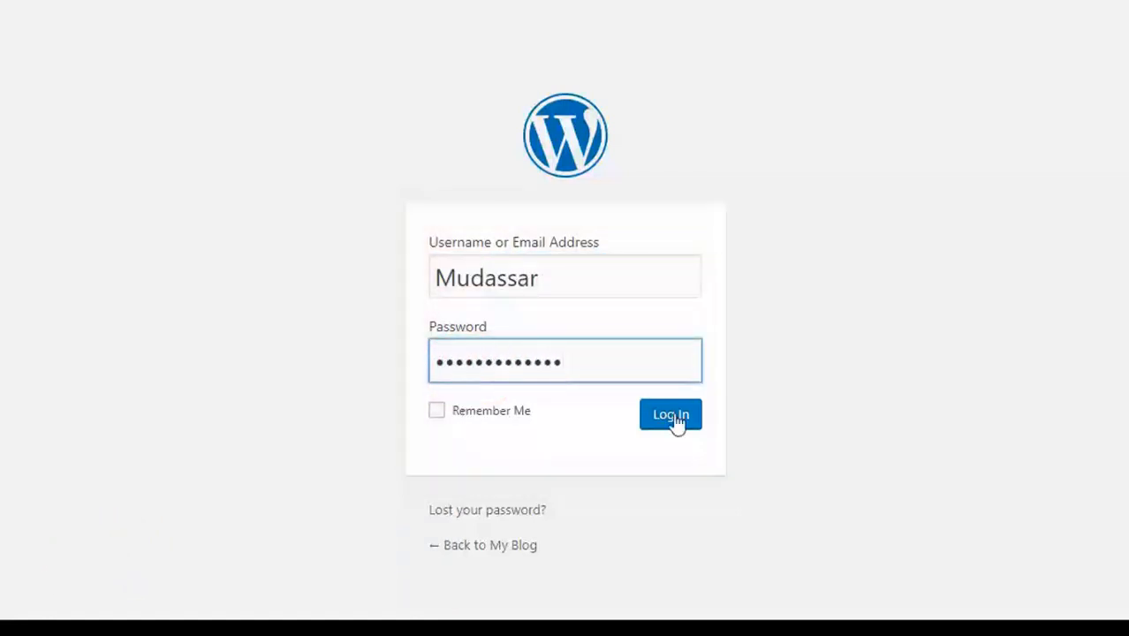
click(671, 414)
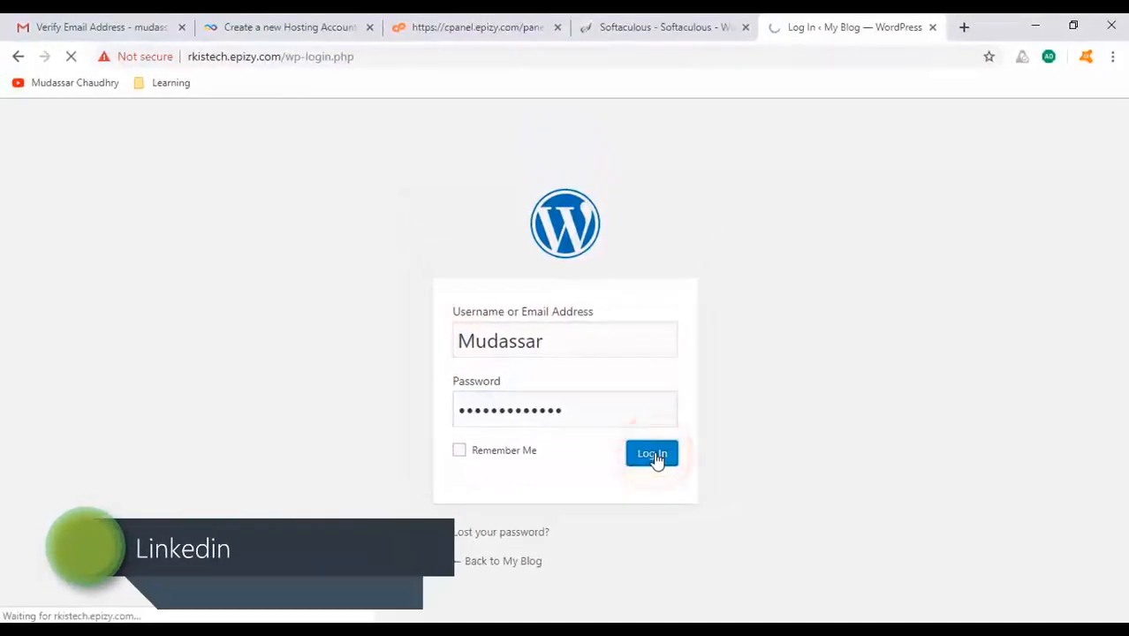
click(652, 452)
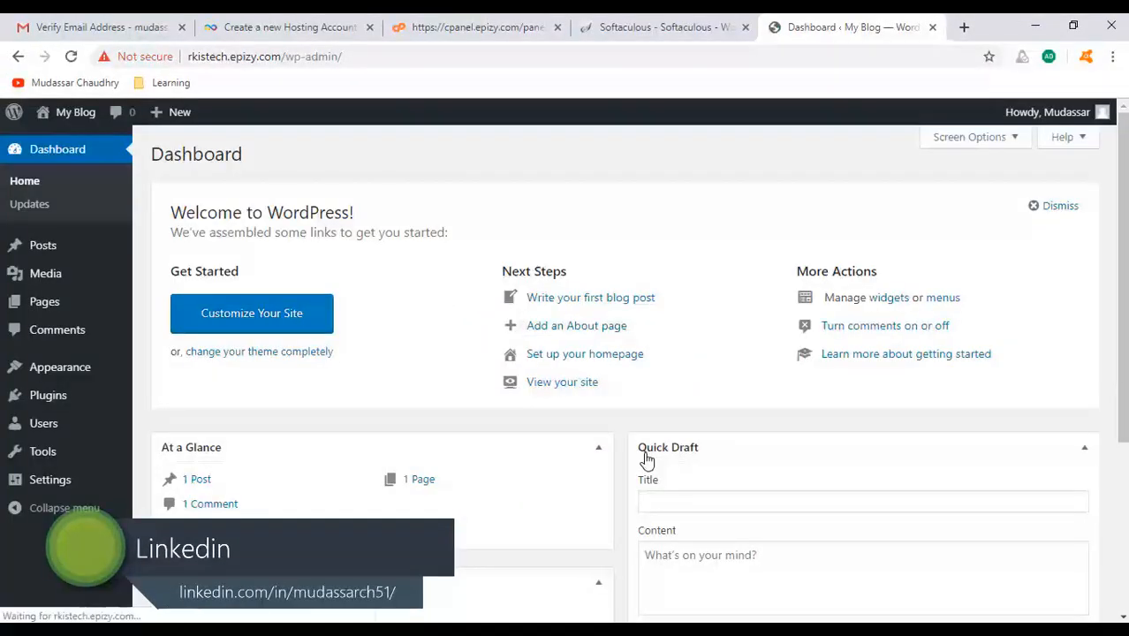